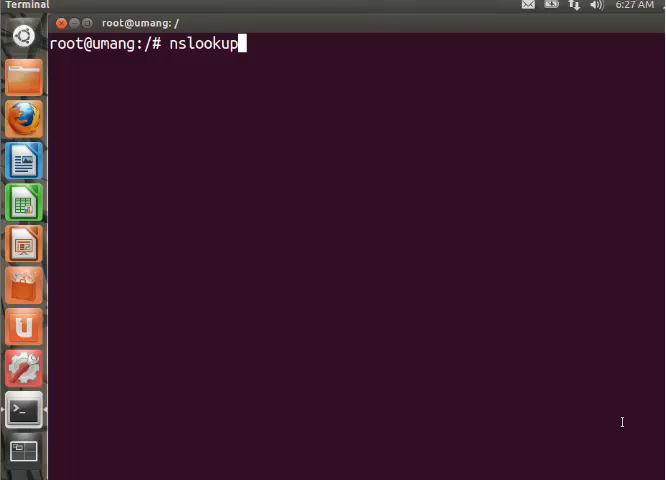
{"action": "mouse_move", "coordinate": [464, 306]}
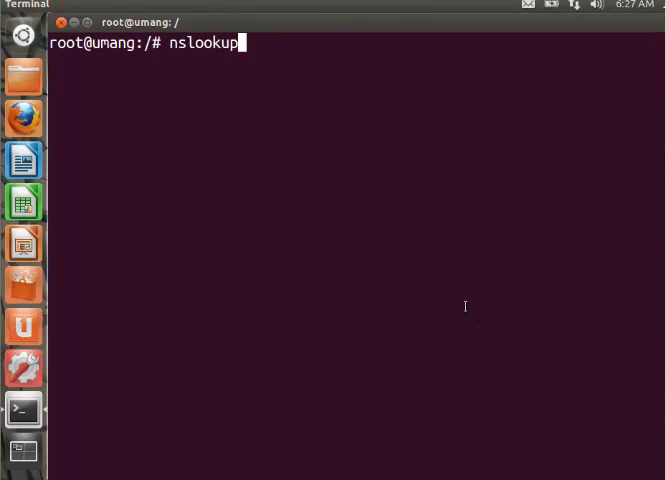
Run nslookup iiitd.ac.in, resolving it to 103.247.96.231 via server 127.0.0.1
{"action": "type", "text": "iii"}
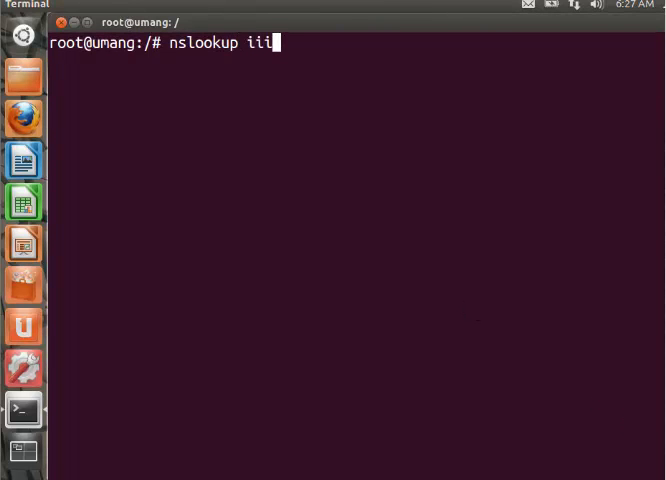
{"action": "type", "text": "td.ac."}
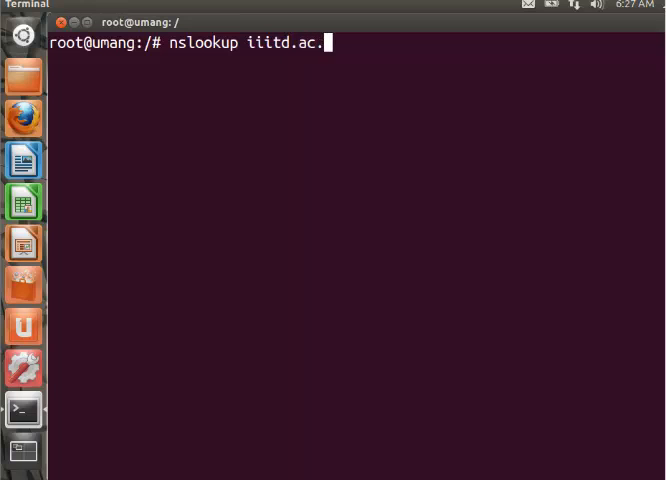
{"action": "key", "text": "Return"}
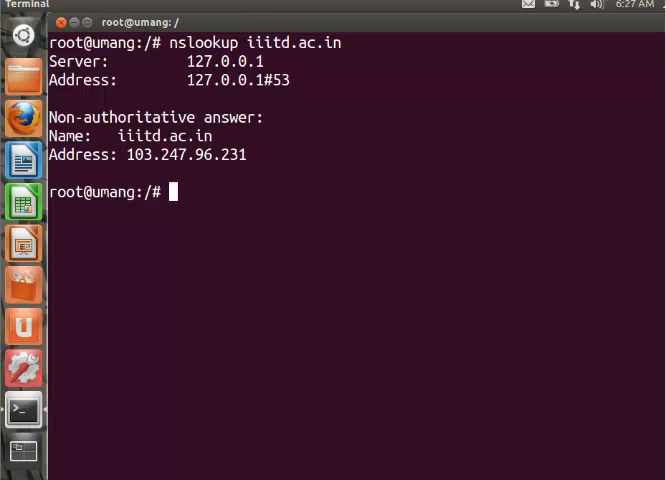
Run nslookup -query=mx iiitd.ac.in, listing its Google aspmx mail exchangers and znet.in nameservers
{"action": "type", "text": "nsloo"}
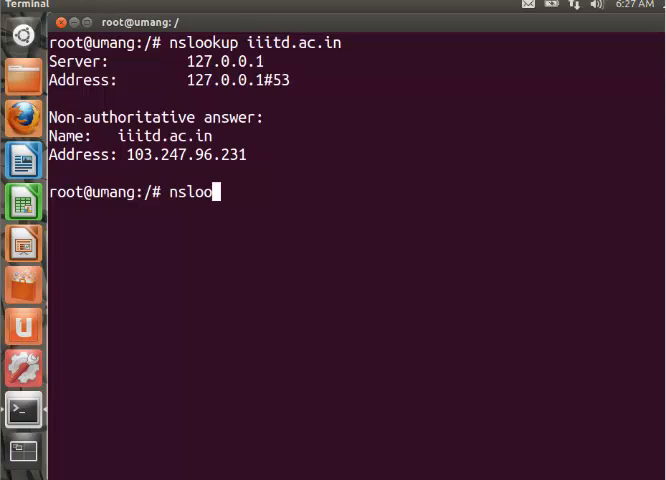
{"action": "type", "text": "kup"}
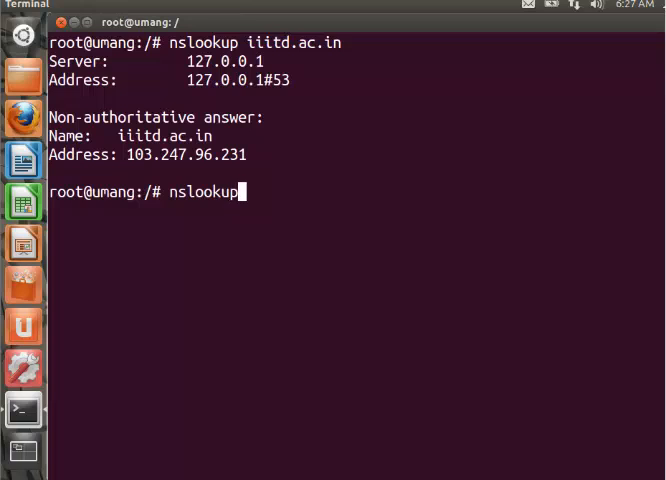
{"action": "type", "text": "-"}
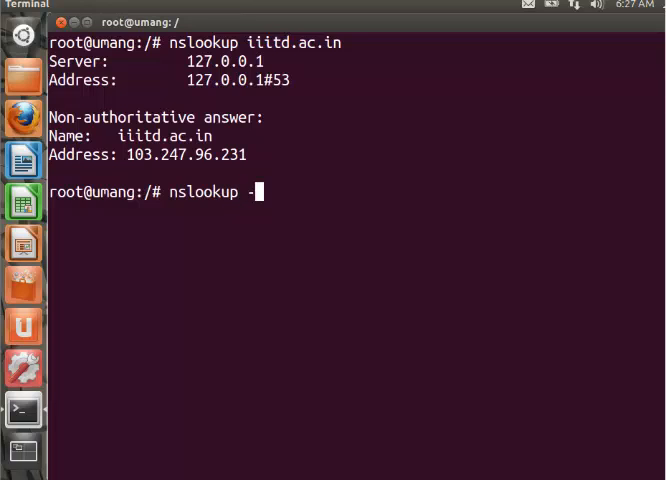
{"action": "type", "text": "query"}
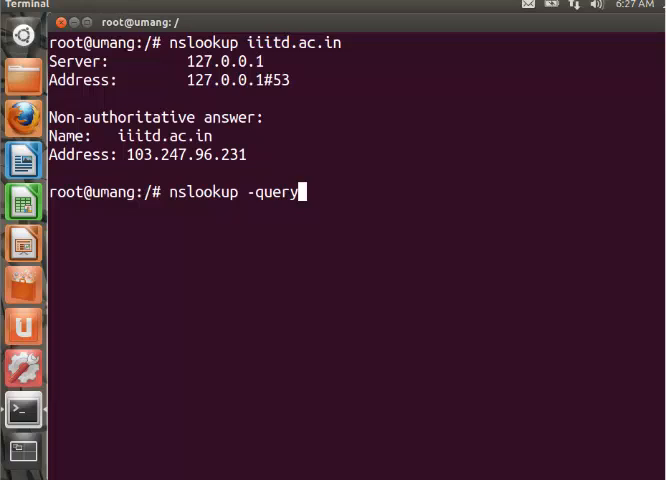
{"action": "type", "text": "=mx"}
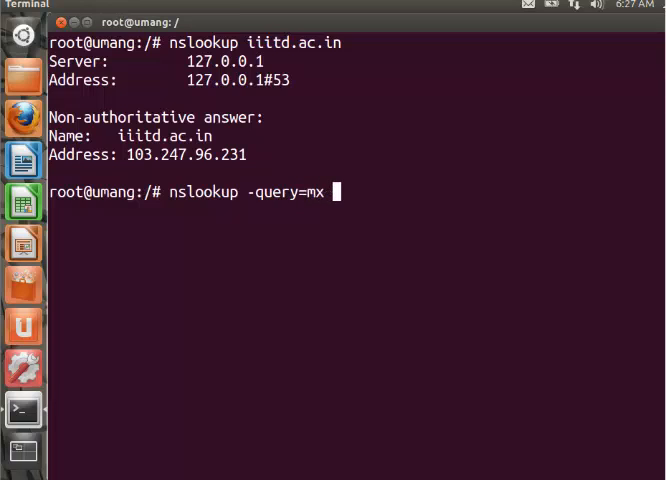
{"action": "type", "text": "iii"}
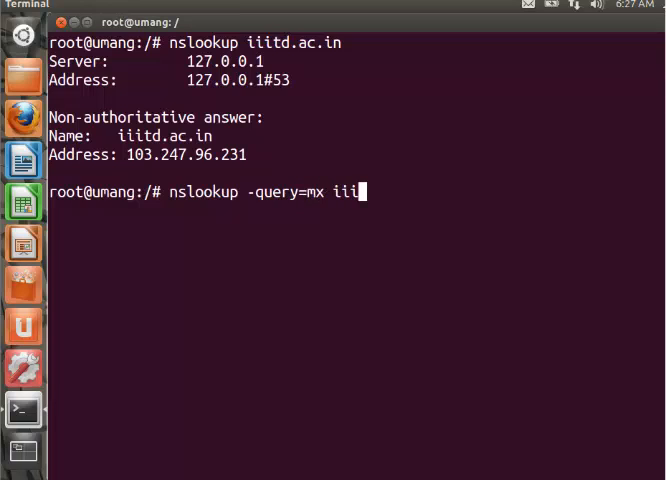
{"action": "type", "text": "td.ac"}
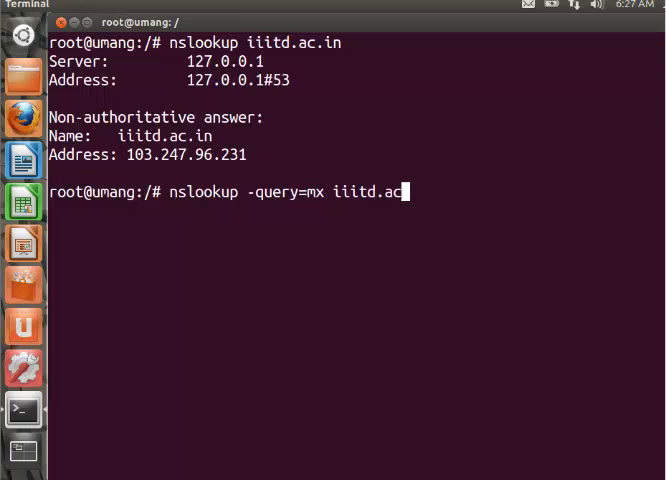
{"action": "key", "text": "Return"}
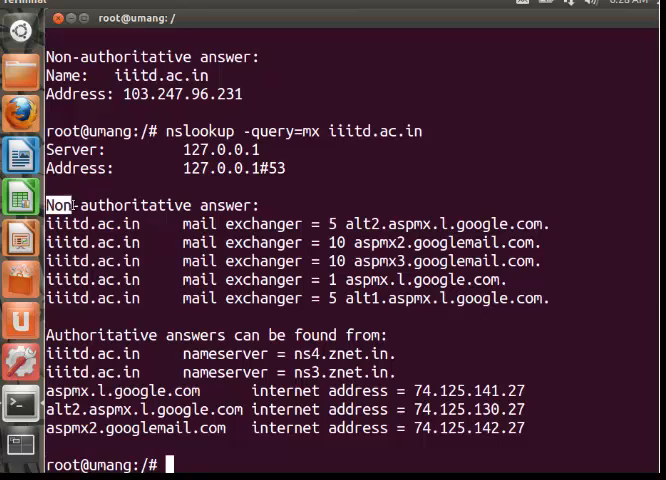
{"action": "mouse_move", "coordinate": [20, 350]}
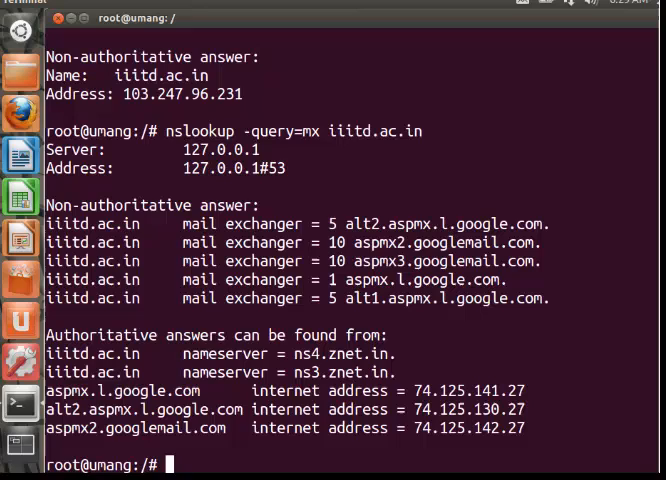
Rerun the MX query for google.com, listing its aspmx exchangers and ns1–ns4.google.com nameservers
{"action": "type", "text": "nslookup -query=mx iiitd.ac.in"}
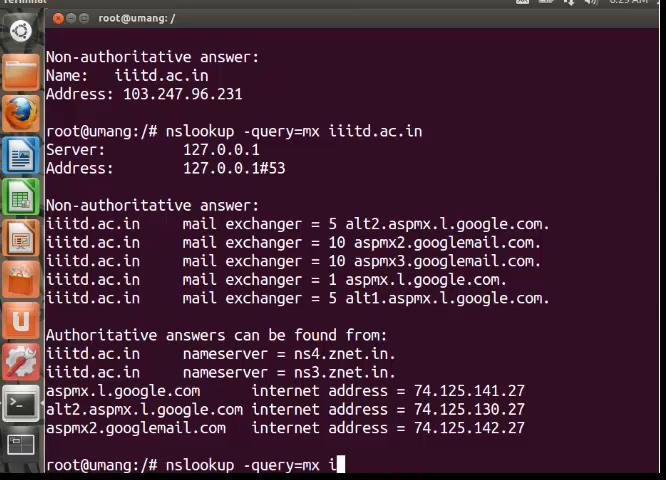
{"action": "type", "text": "oogl"}
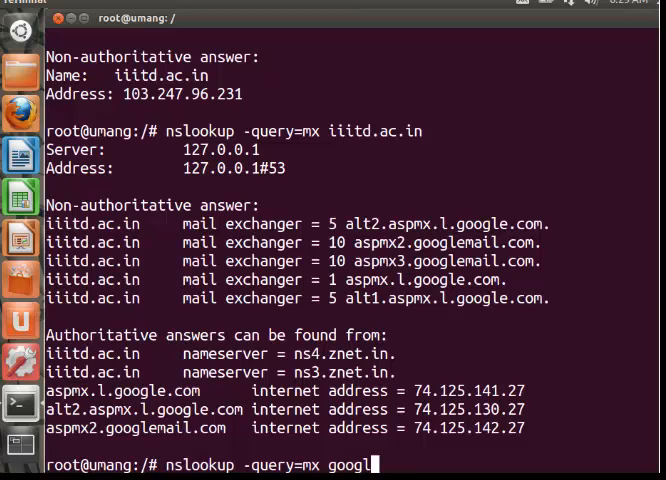
{"action": "key", "text": "Return"}
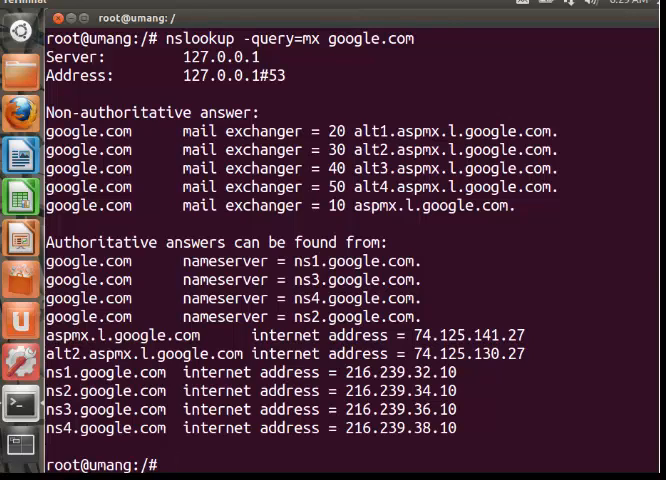
{"action": "type", "text": "nslookup -"}
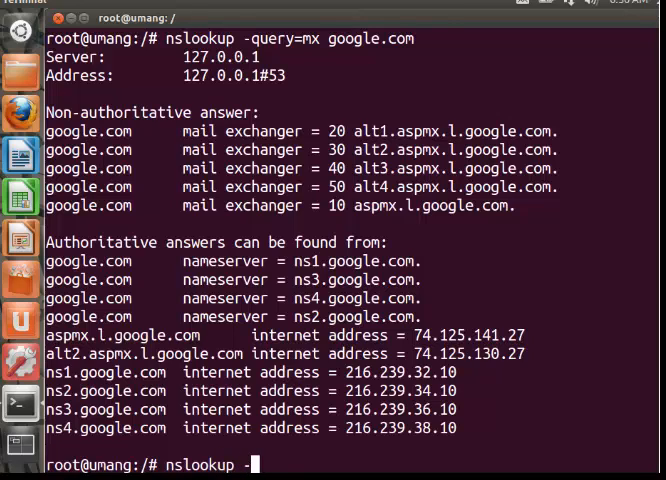
Run nslookup -type=ns iiitd.ac.in, showing nameservers ns3.znet.in and ns4.znet.in
{"action": "type", "text": "type"}
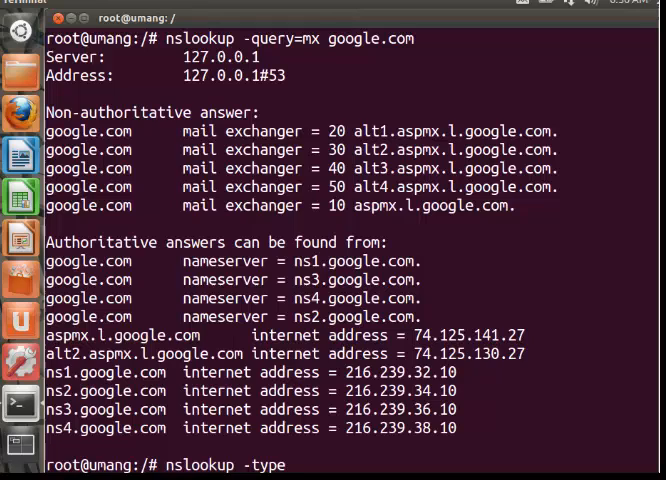
{"action": "type", "text": "=ns"}
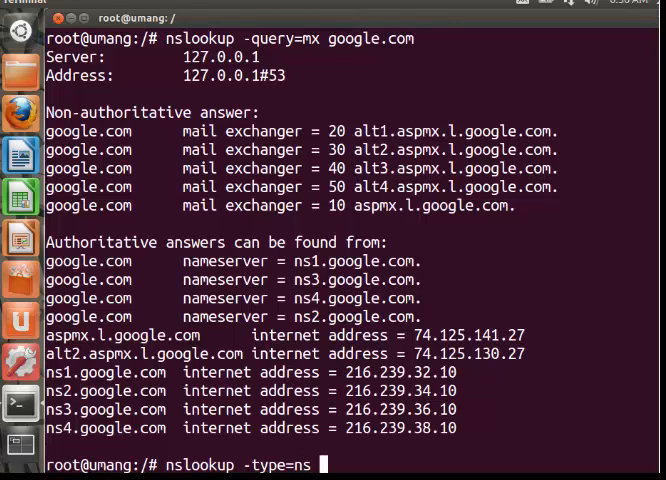
{"action": "type", "text": "iiit"}
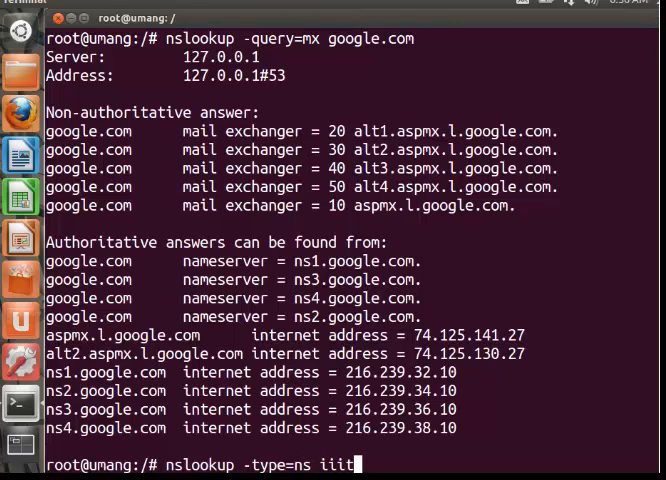
{"action": "type", "text": "d.ac."}
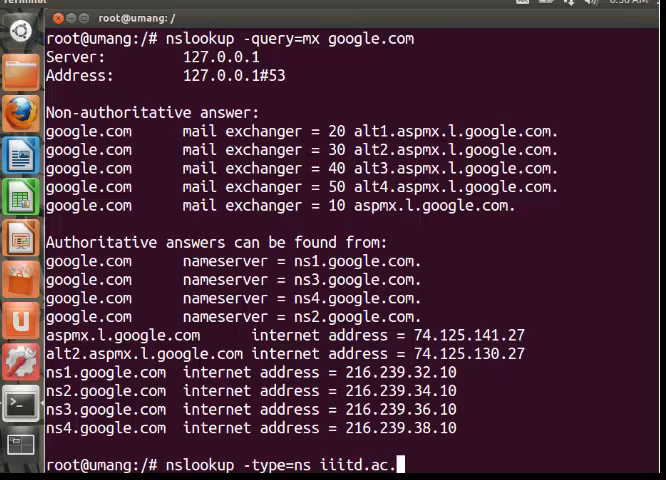
{"action": "key", "text": "Return"}
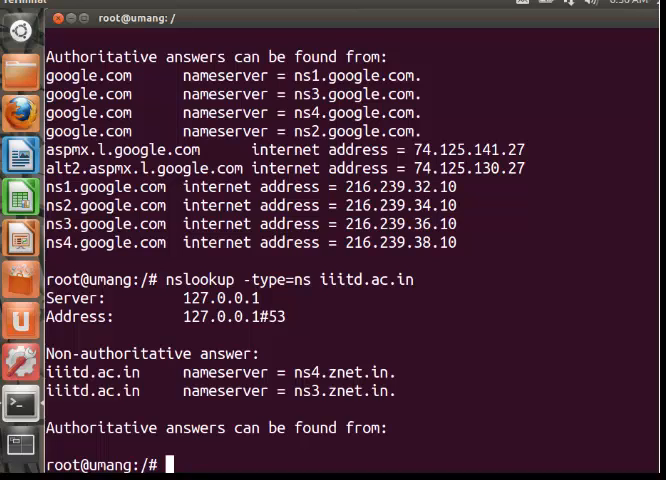
Run nslookup -type=ns facebook.com, listing a.ns.facebook.com and b.ns.facebook.com with their addresses
{"action": "type", "text": "nslookup -type=ns iiitd.ac.in"}
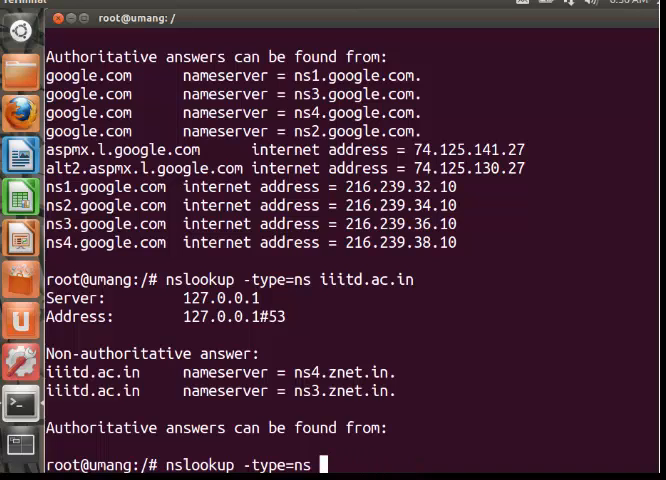
{"action": "type", "text": "f"}
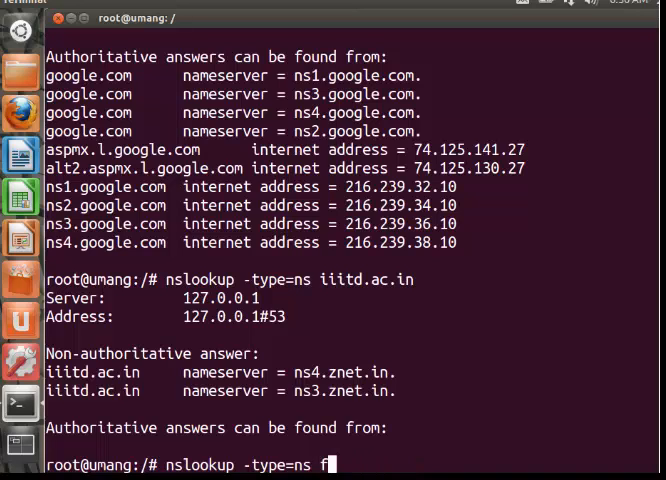
{"action": "type", "text": "acebook"}
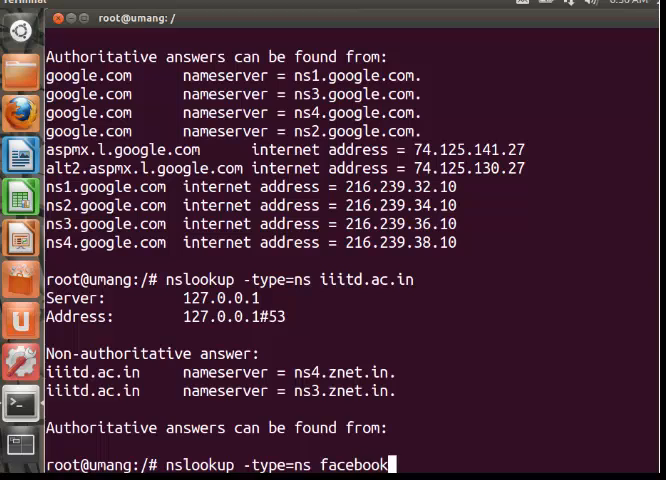
{"action": "key", "text": "Return"}
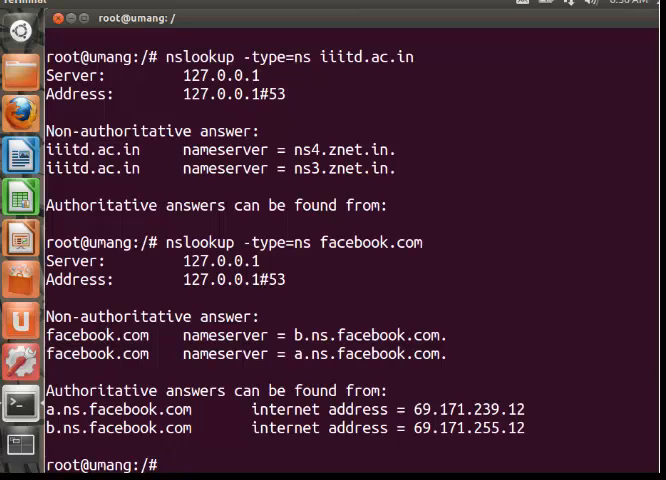
{"action": "type", "text": "nslookup -type=soa iiitd.ac.in"}
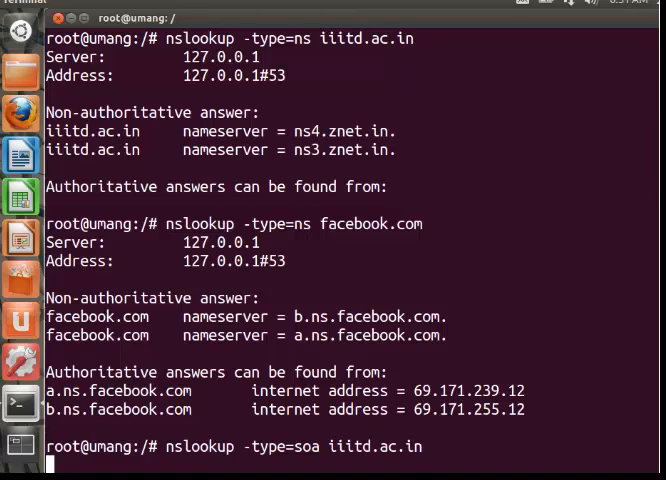
{"action": "key", "text": "Return"}
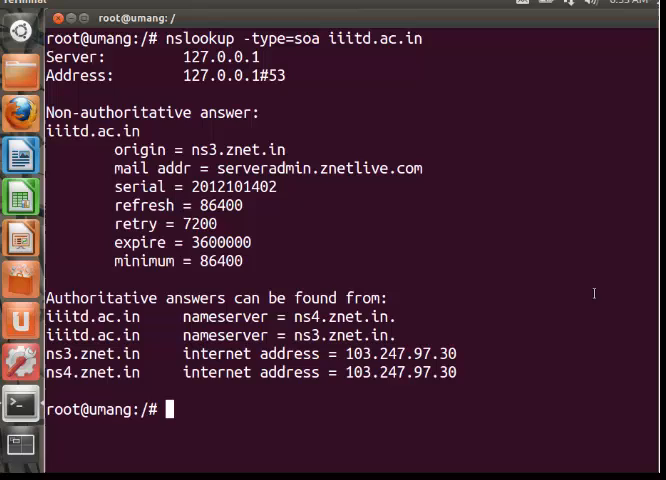
Run a reverse nslookup of 103.247.96.231, resolving it to linuxindia.securehostdns.com
{"action": "type", "text": "nslookup"}
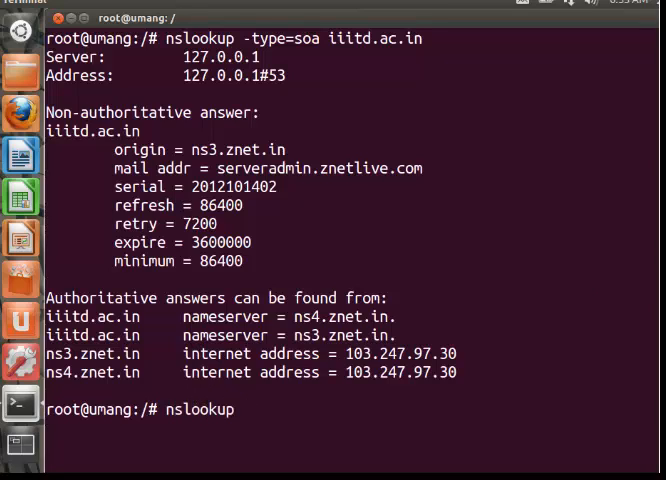
{"action": "type", "text": "103"}
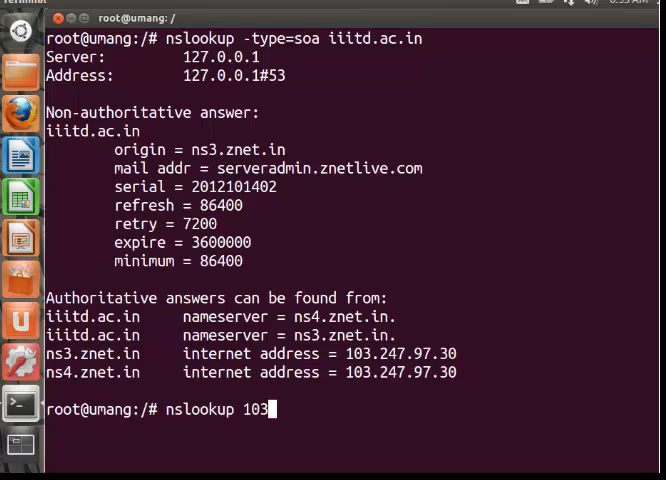
{"action": "type", "text": ".247"}
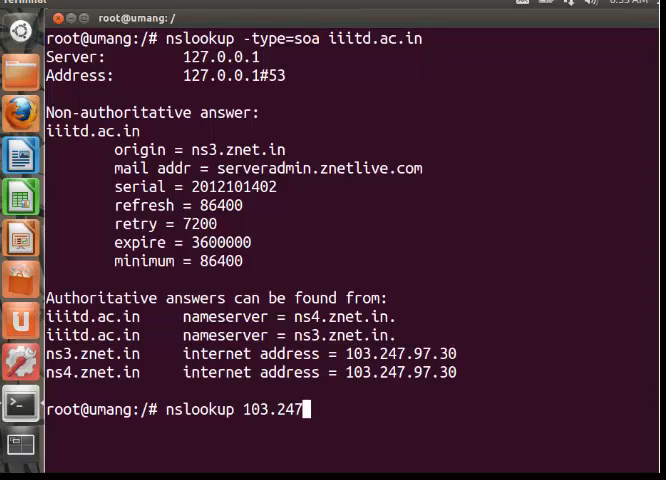
{"action": "type", "text": ".96.231"}
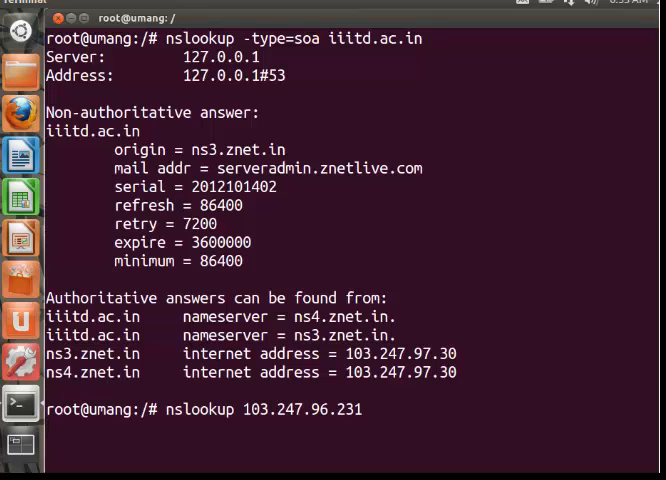
{"action": "key", "text": "Return"}
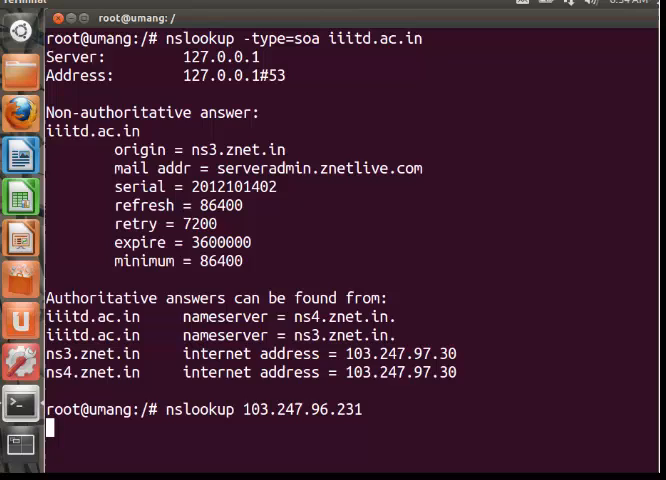
{"action": "key", "text": "Return"}
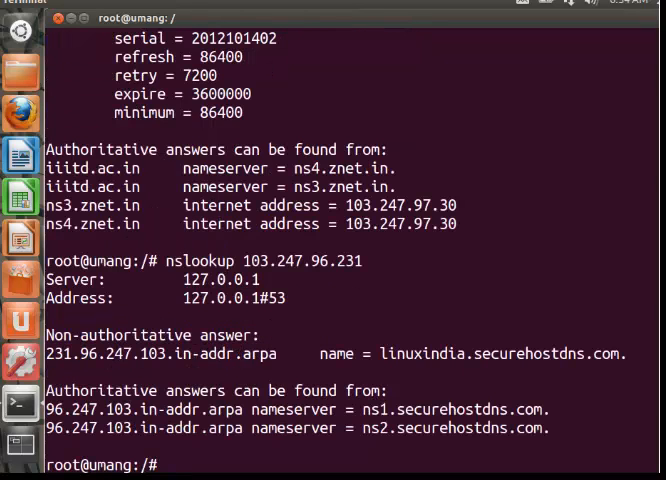